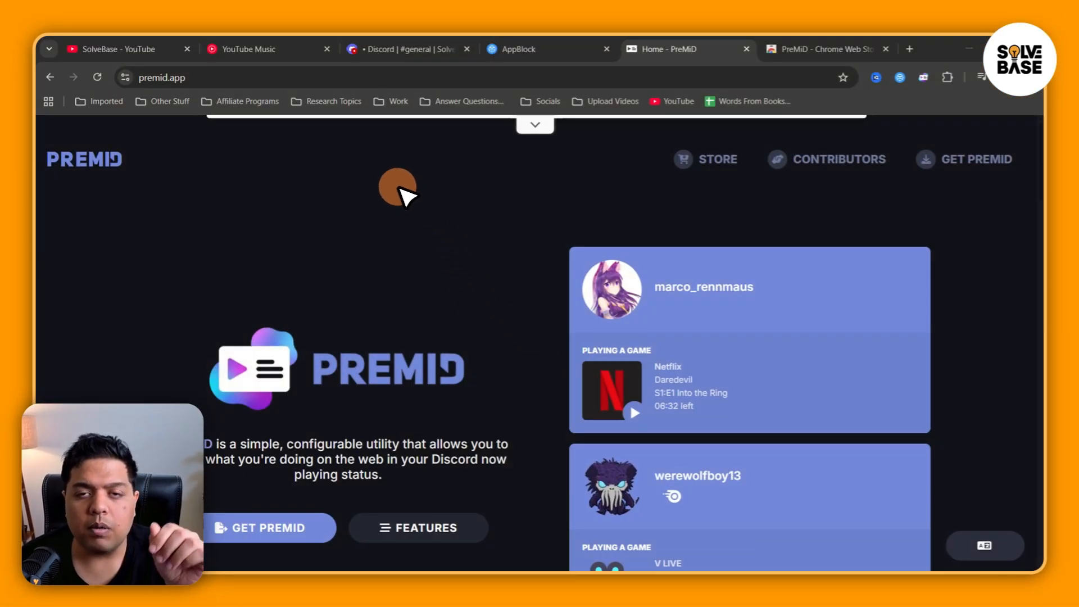
mouse_move(604, 236)
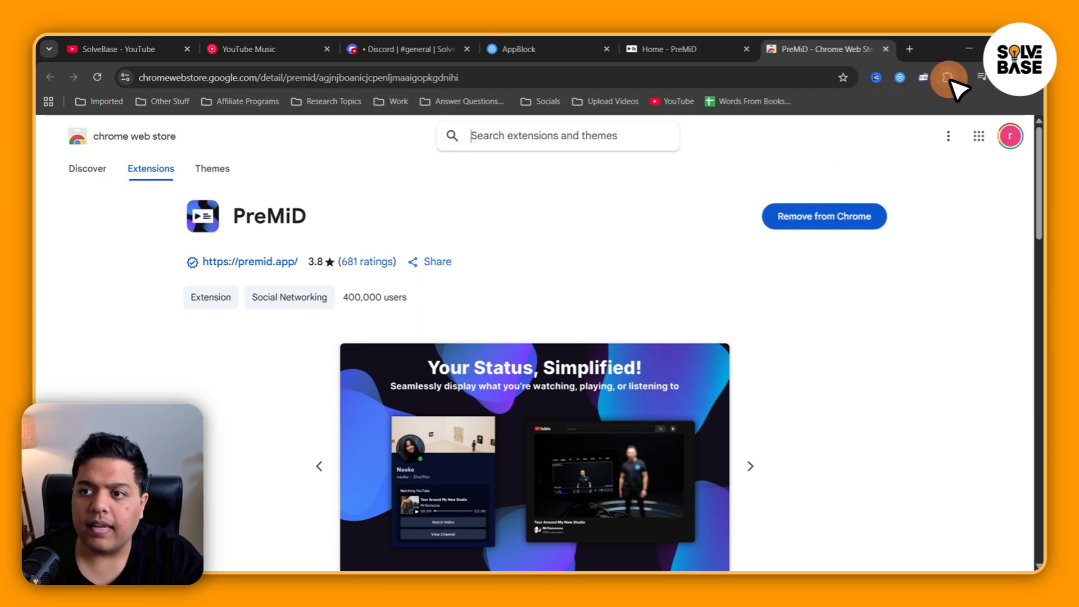
Pin PreMiD to the toolbar from the Extensions menu and open its panel.
click(922, 77)
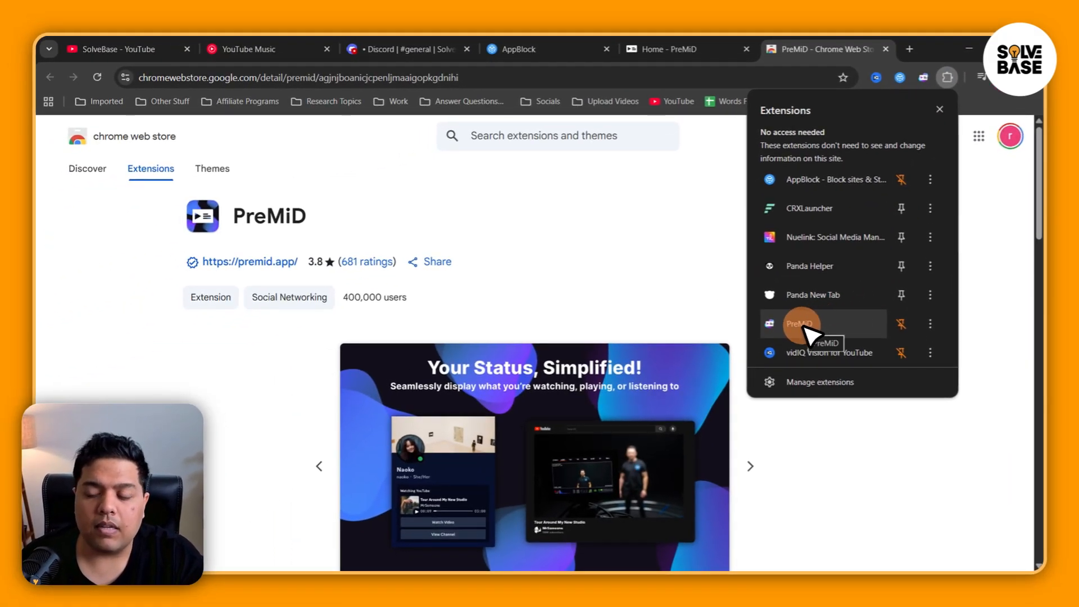
mouse_move(901, 324)
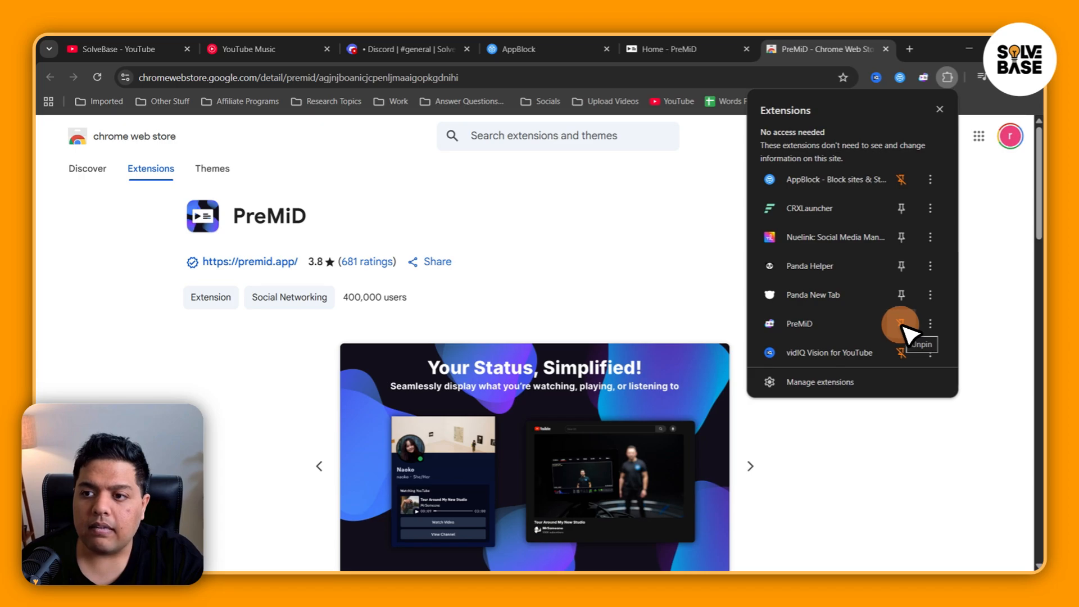
click(899, 324)
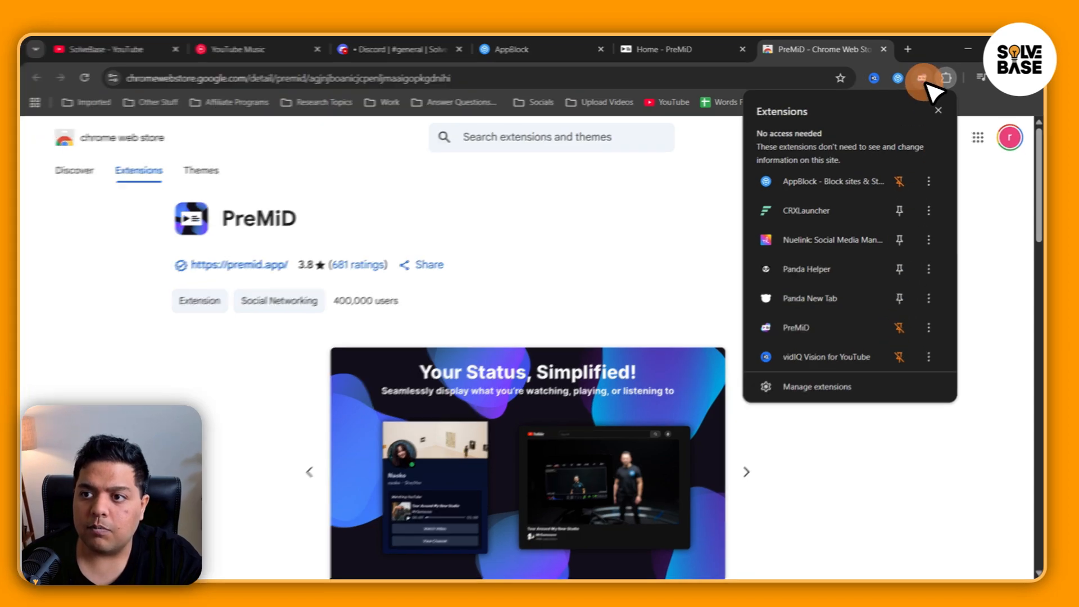
click(874, 94)
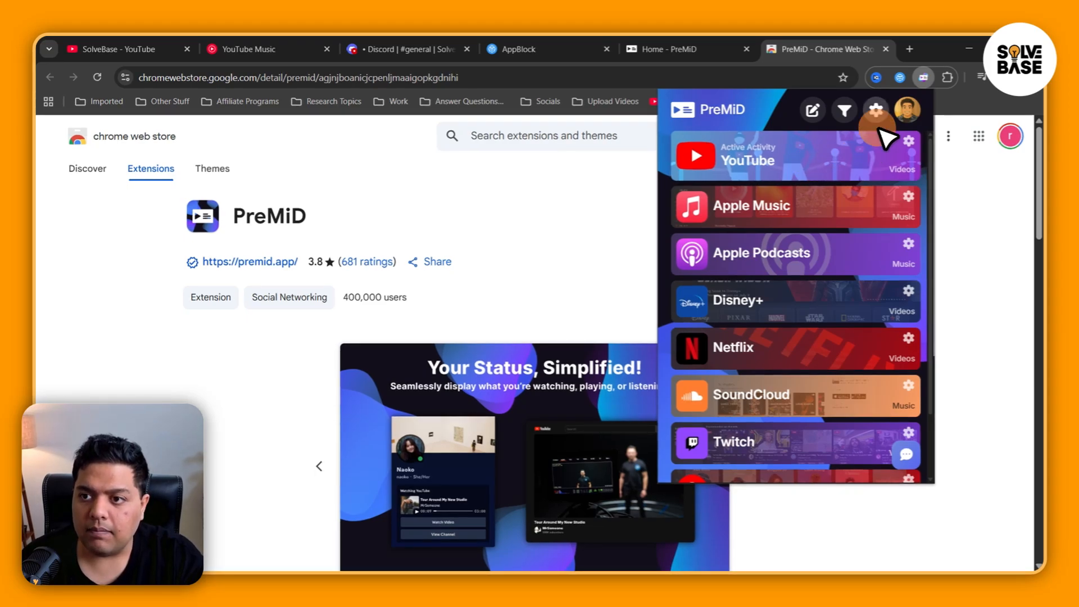
Scroll PreMiD's presence list and open the Activity Library store in a new tab.
scroll(down, 3)
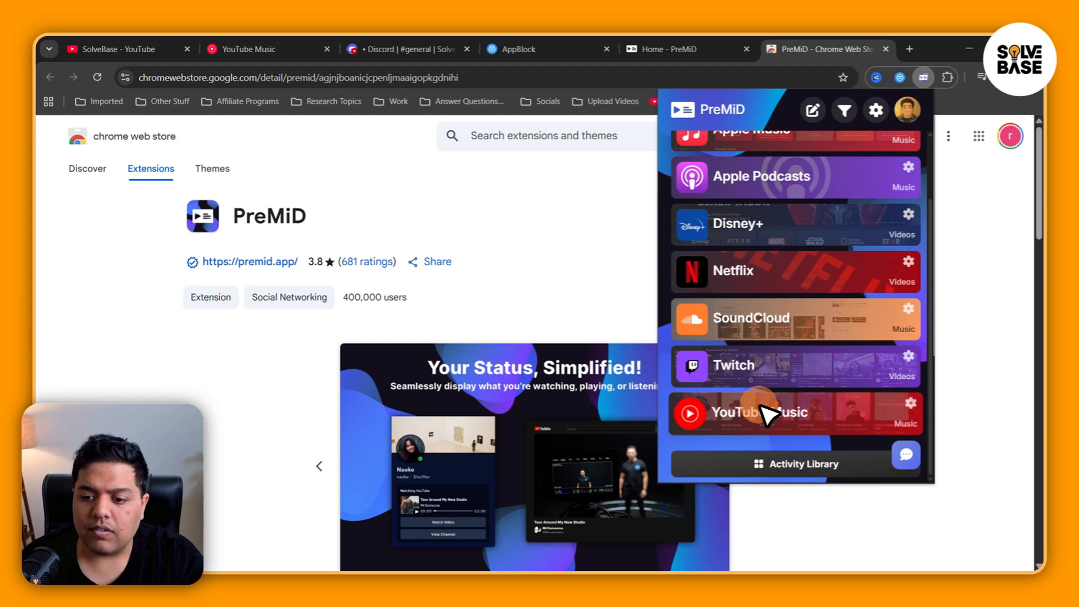
click(794, 463)
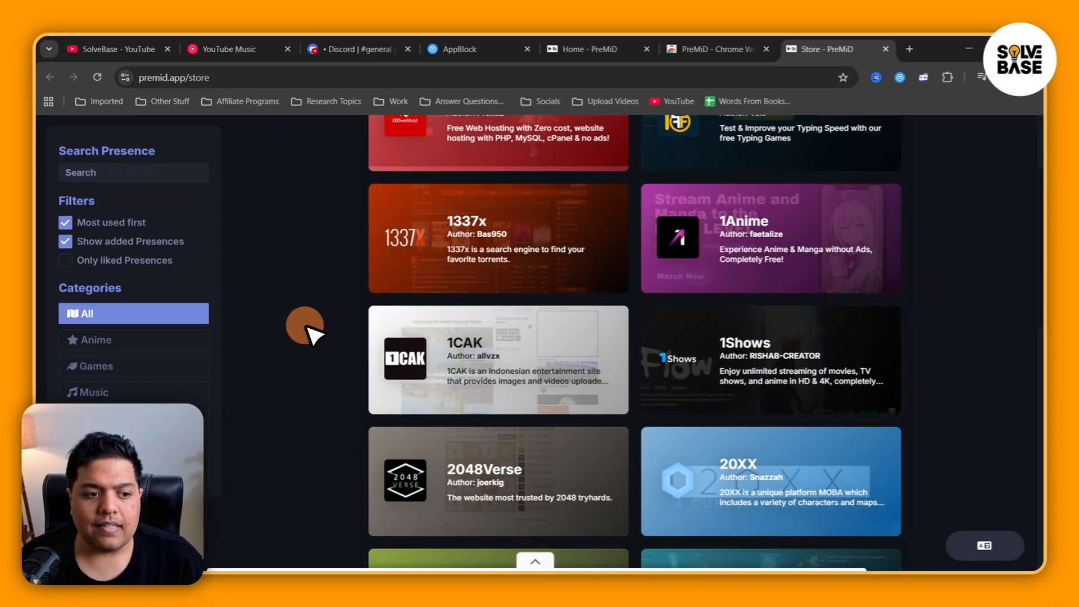
Search the store for 'youtube' and check Discord for the Watching YouTube activity.
scroll(down, 3)
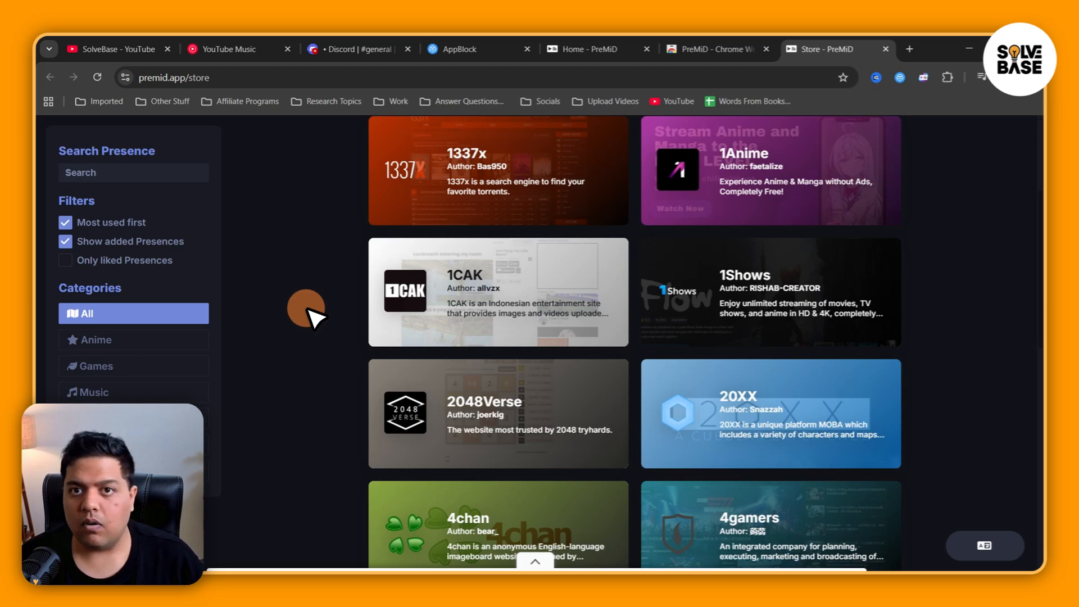
scroll(up, 3)
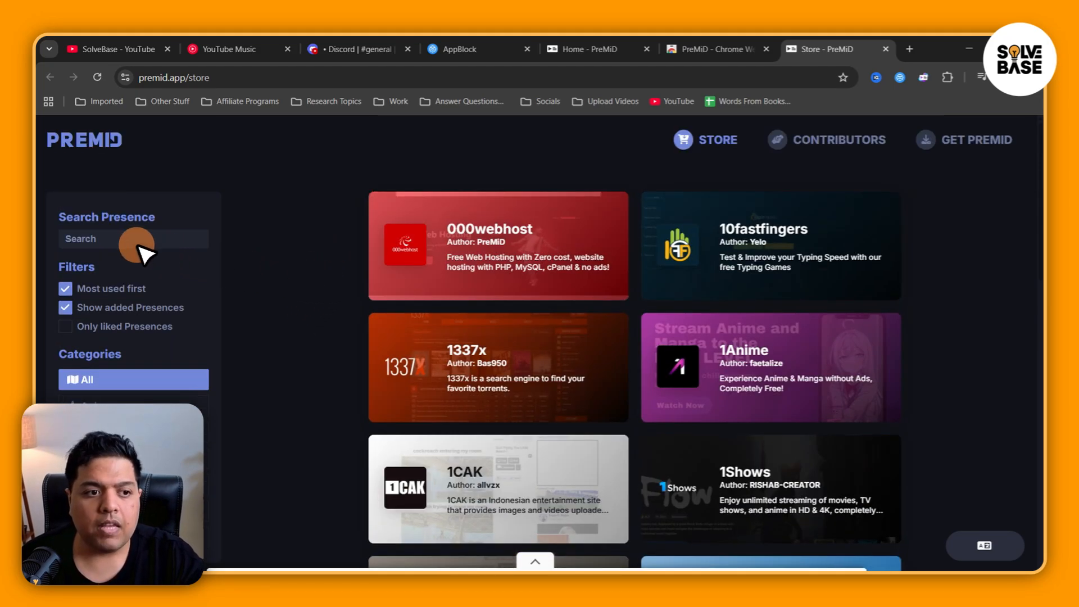
text(yo)
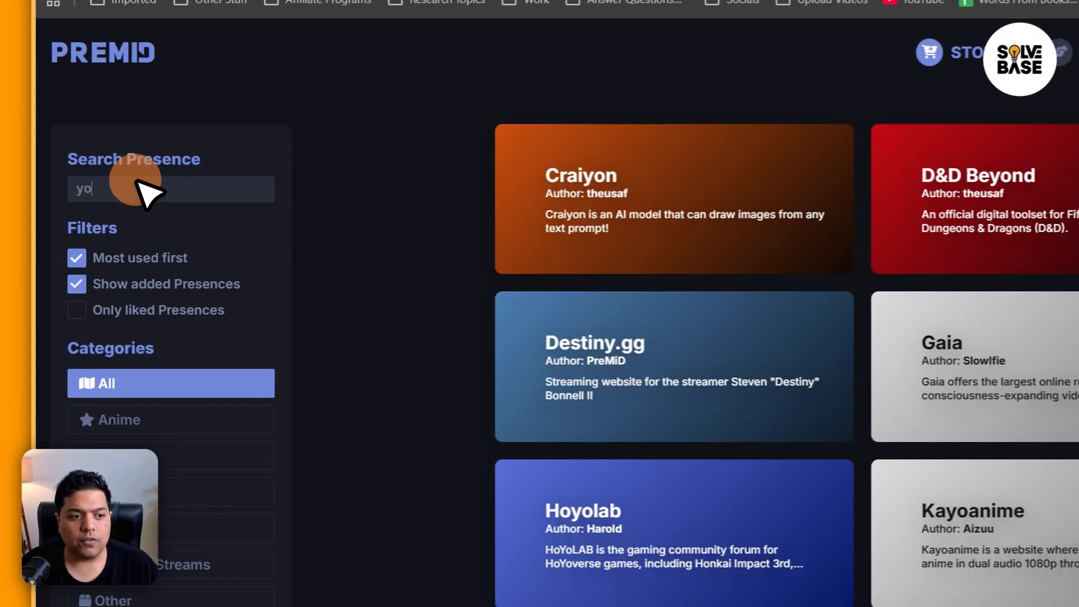
text(youtube)
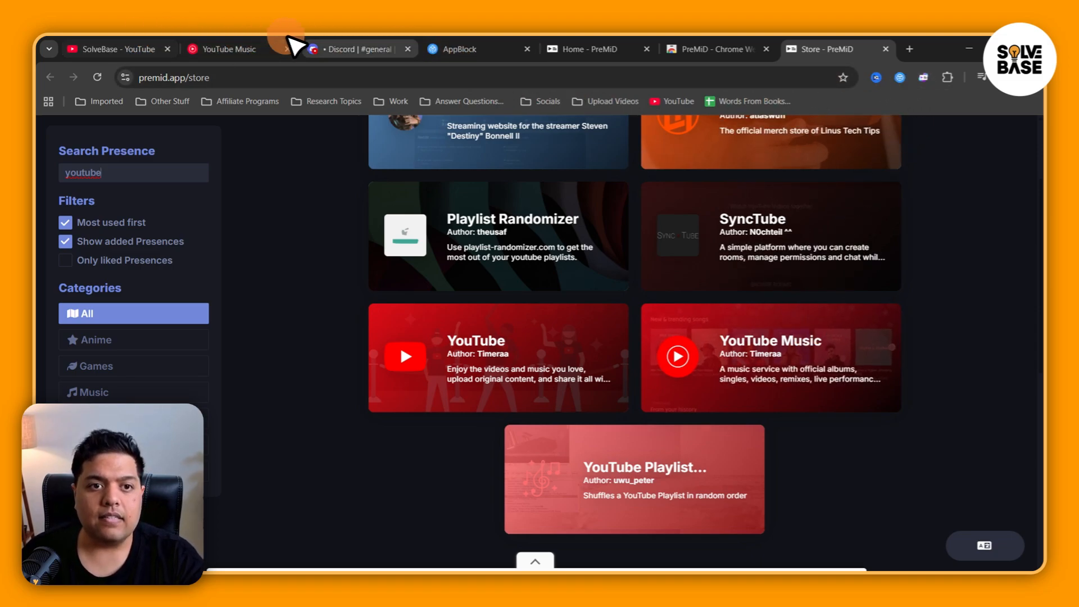
click(356, 48)
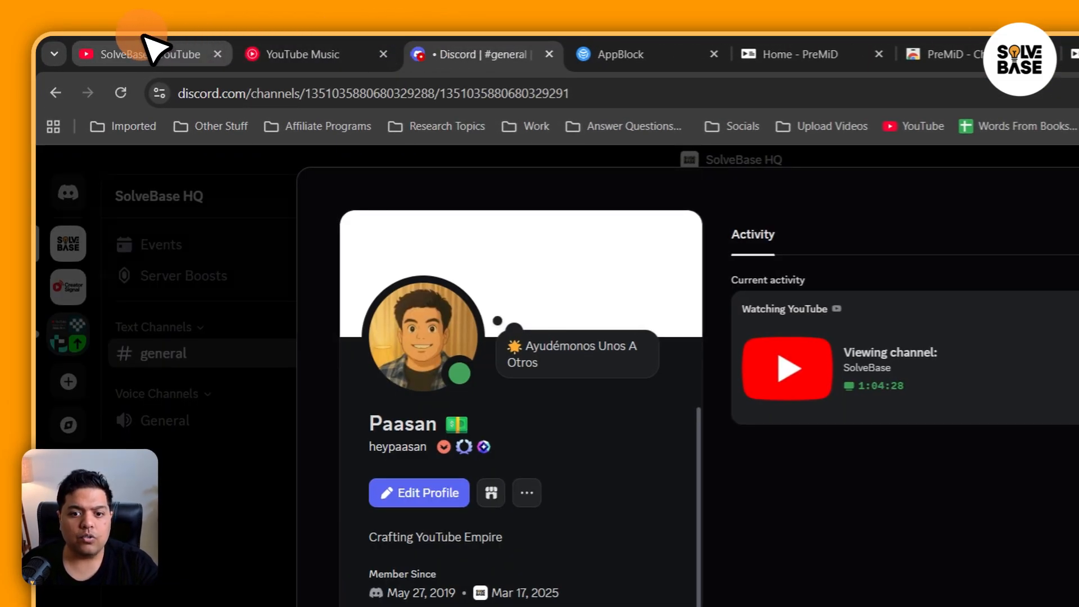
click(120, 53)
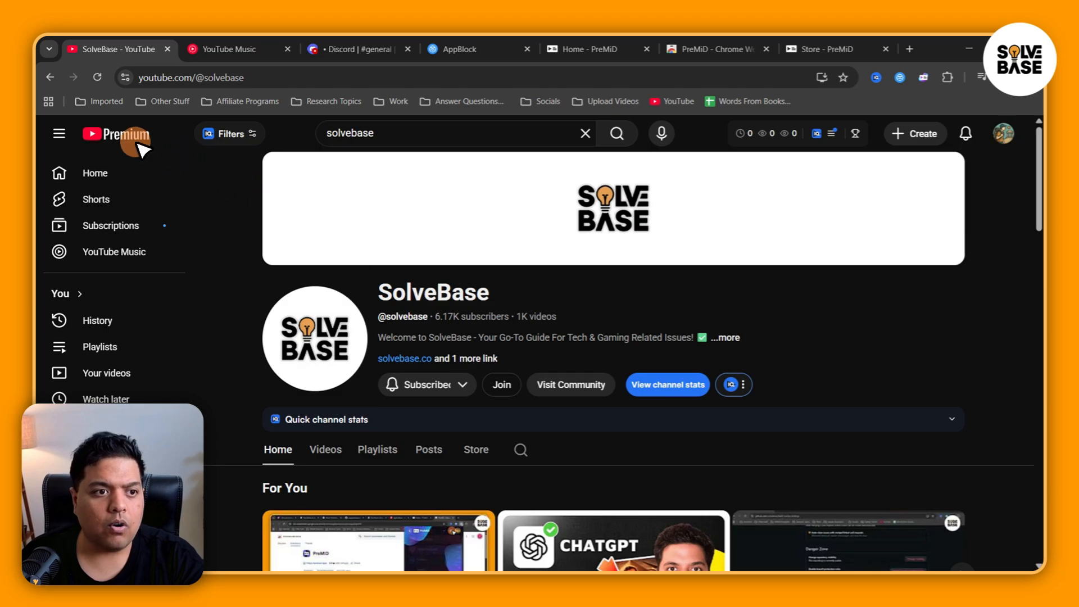
click(116, 134)
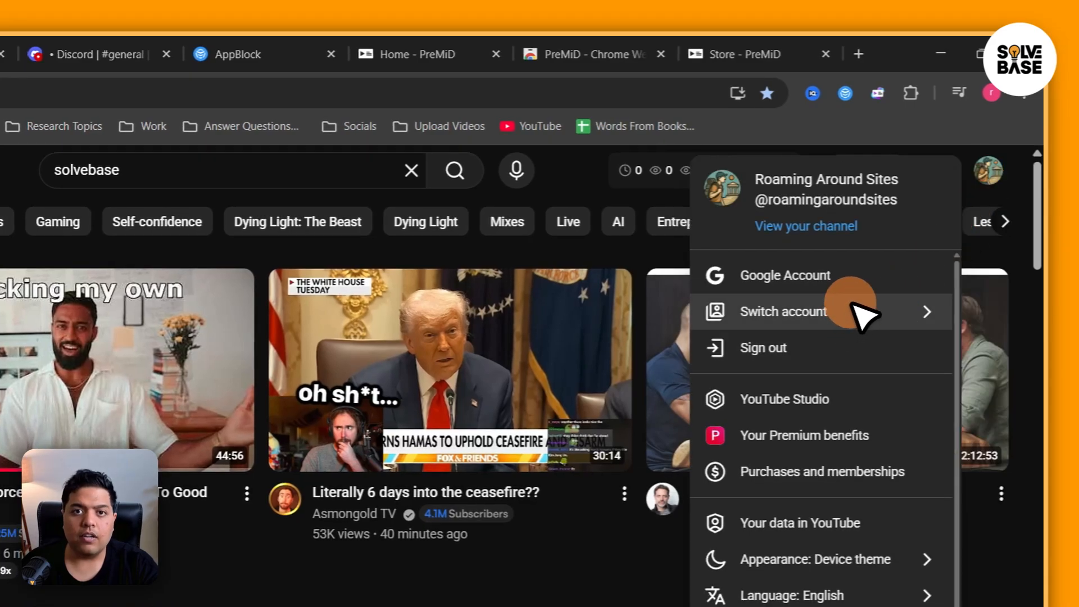
click(296, 54)
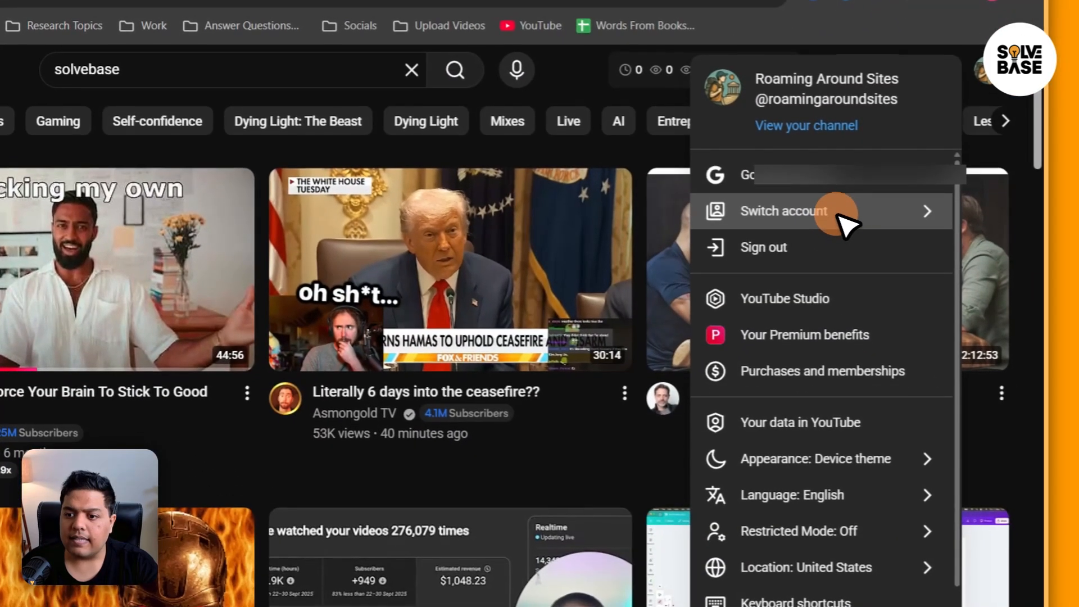
click(783, 211)
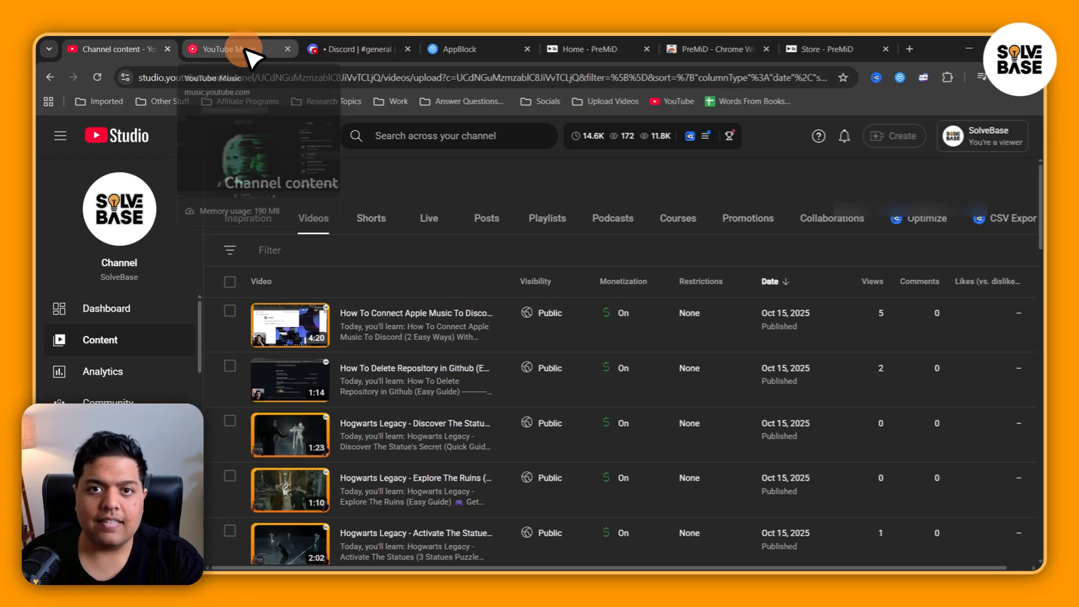
click(237, 49)
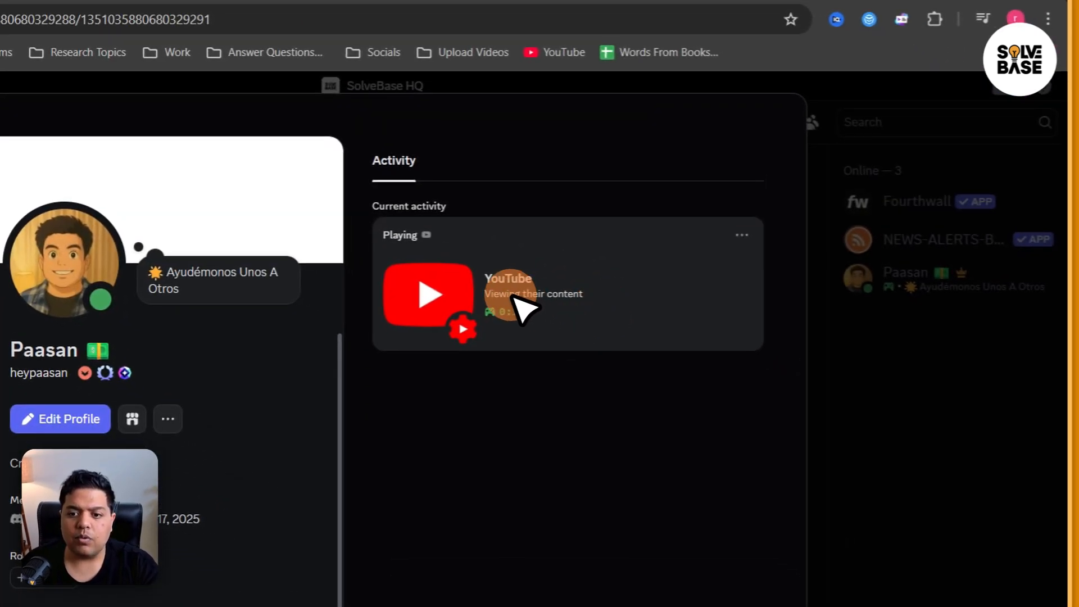
View the Playing YouTube activity on the Discord profile.
click(134, 54)
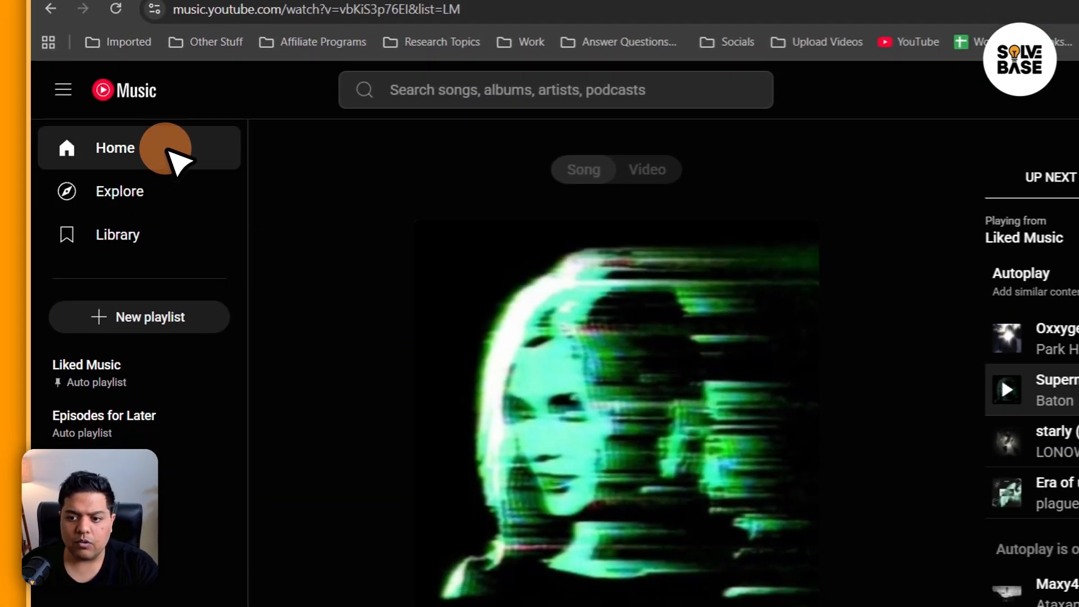
Play Baton's Supernal from Up Next and confirm Discord shows Listening to YouTube Music.
click(114, 147)
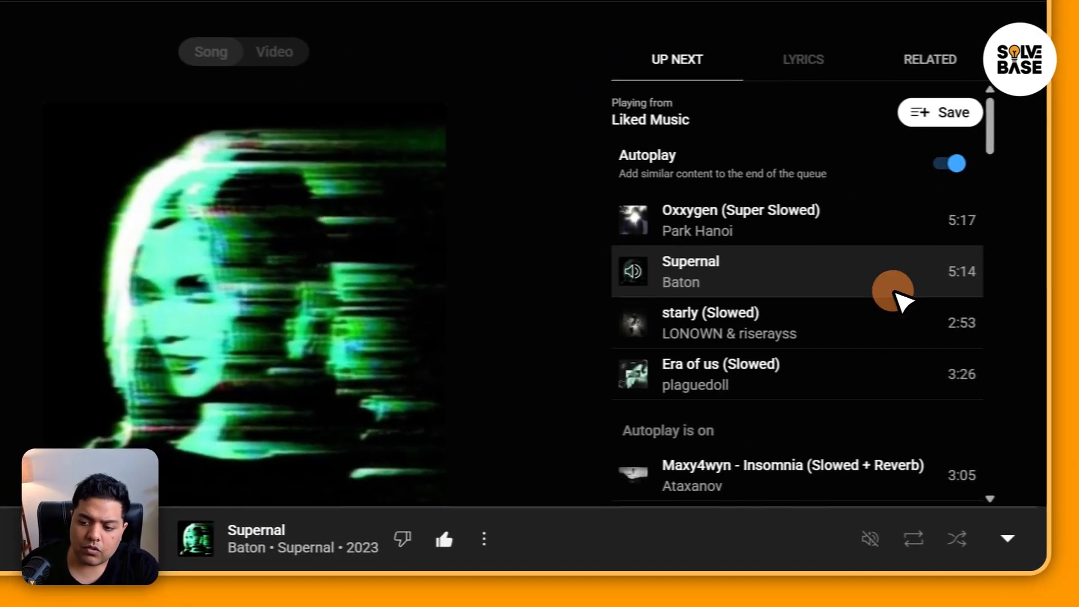
click(344, 49)
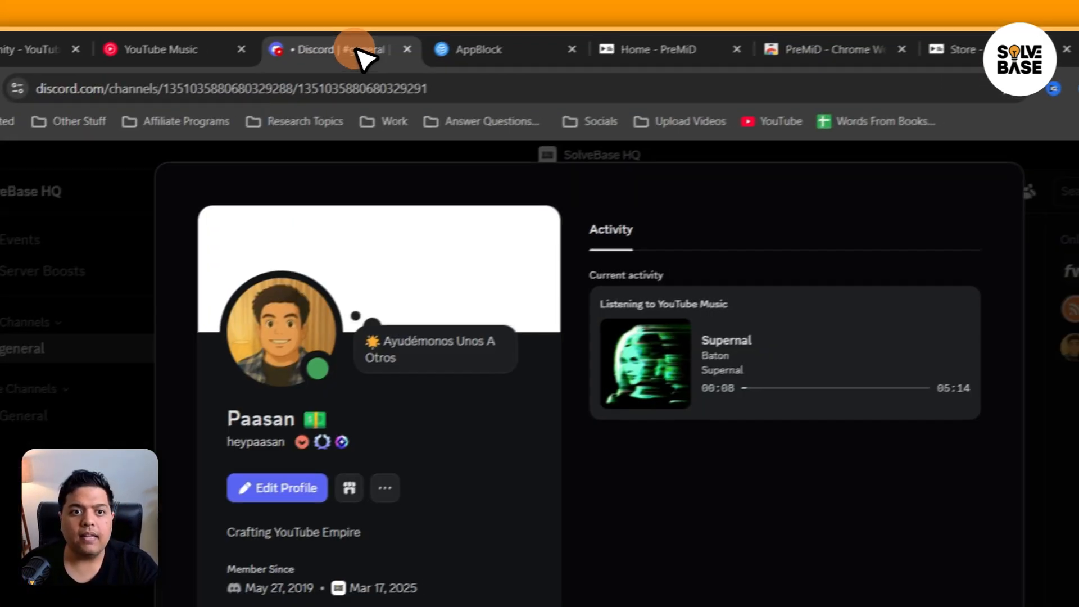